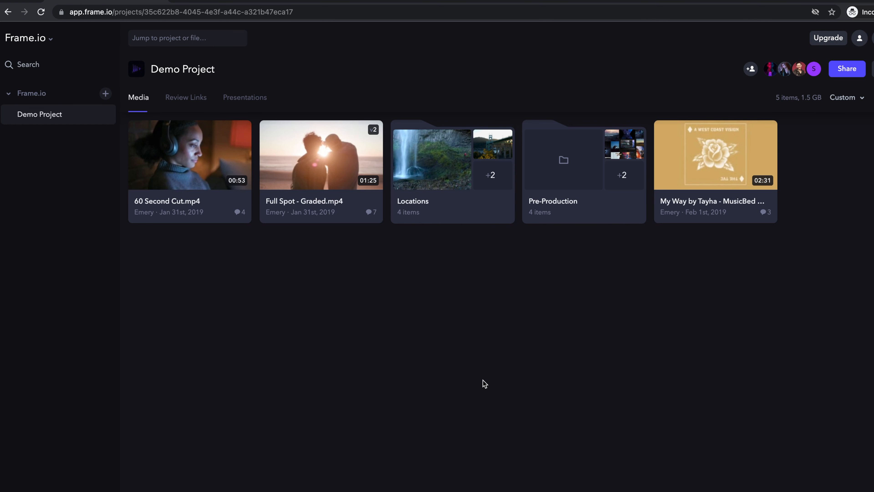
{"action": "mouse_move", "coordinate": [105, 94]}
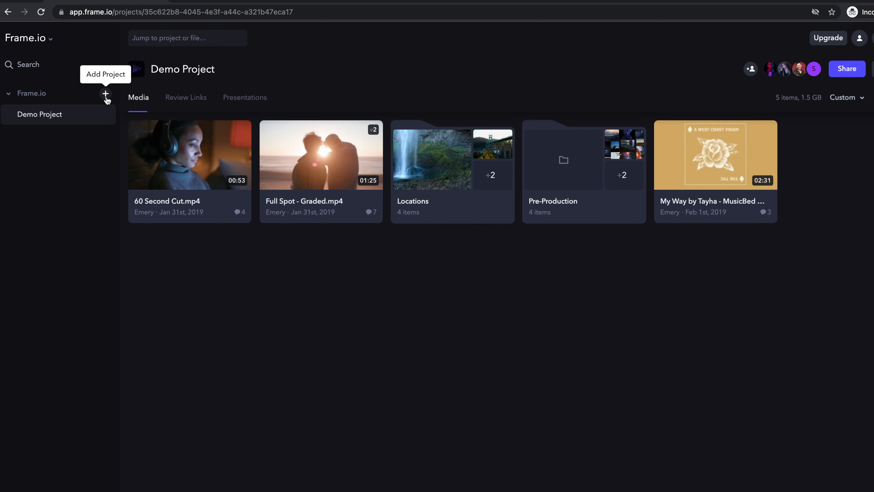
Start a new project and name it 'Wilderness', set to private for invited members only
{"action": "left_click", "coordinate": [105, 94]}
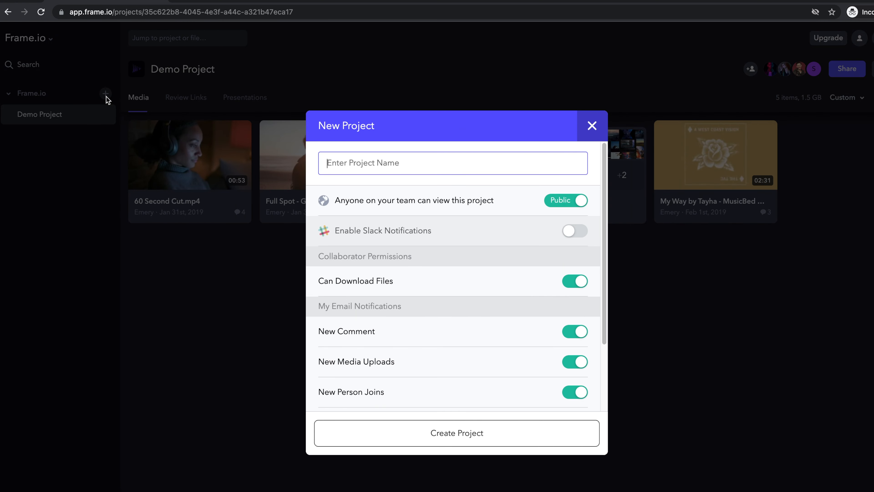
{"action": "type", "text": "Wi"}
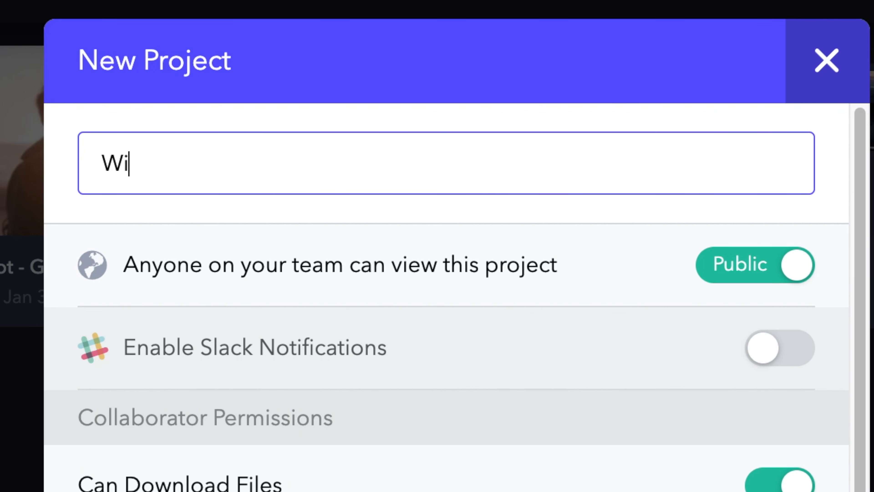
{"action": "type", "text": "lderness"}
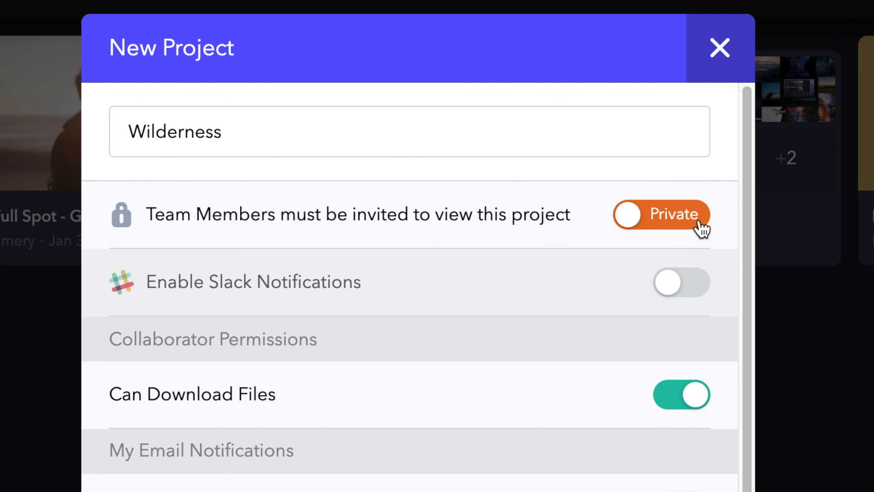
Make the project visible to the whole team and disable collaborators' Can Download Files permission
{"action": "left_click", "coordinate": [720, 47]}
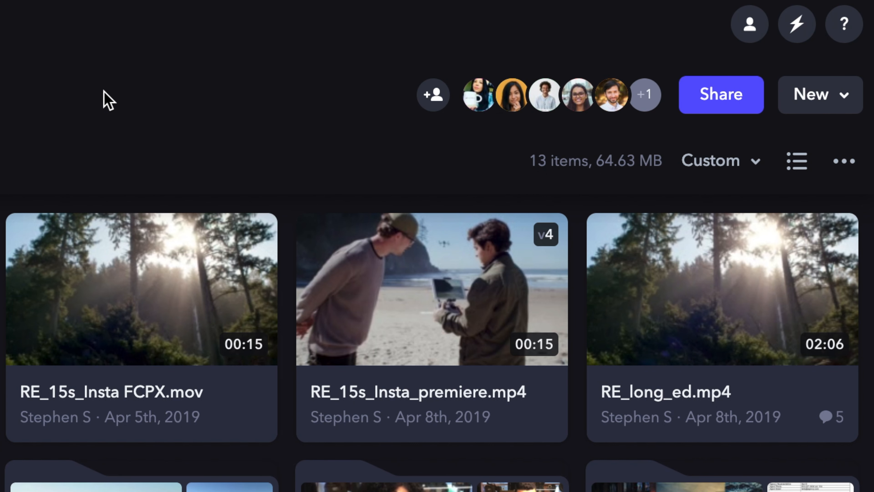
{"action": "mouse_move", "coordinate": [433, 94]}
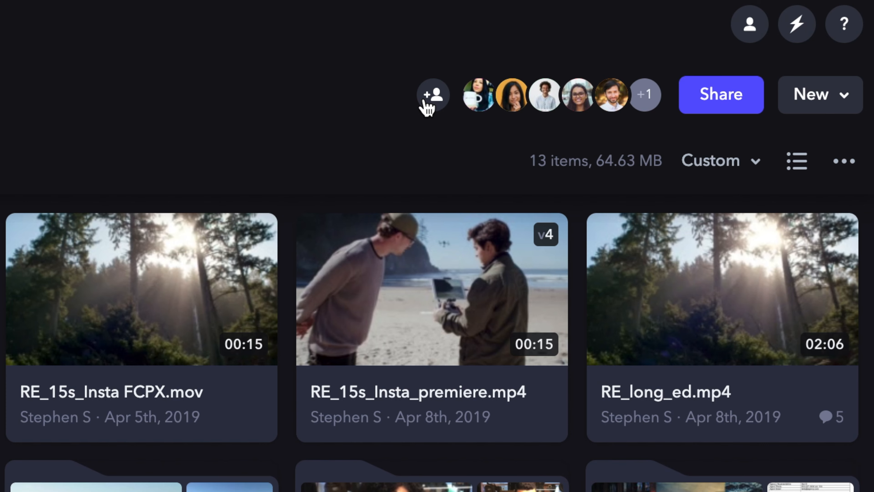
{"action": "left_click", "coordinate": [819, 94]}
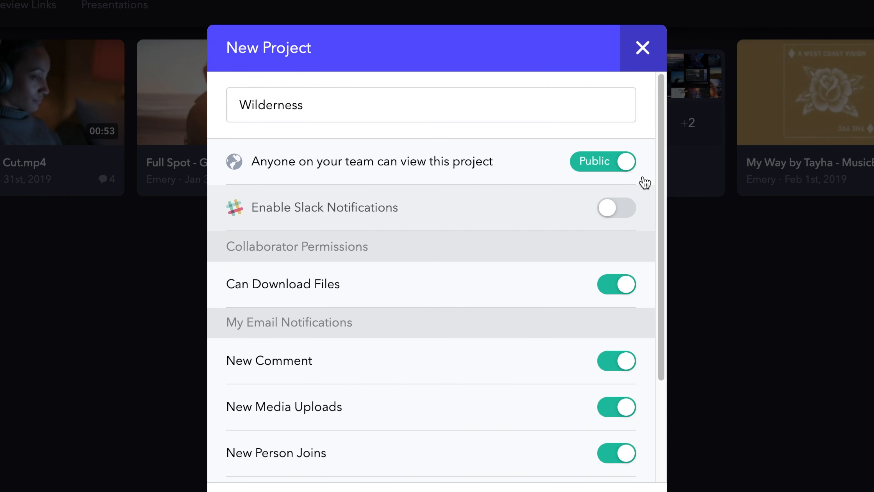
{"action": "mouse_move", "coordinate": [632, 218]}
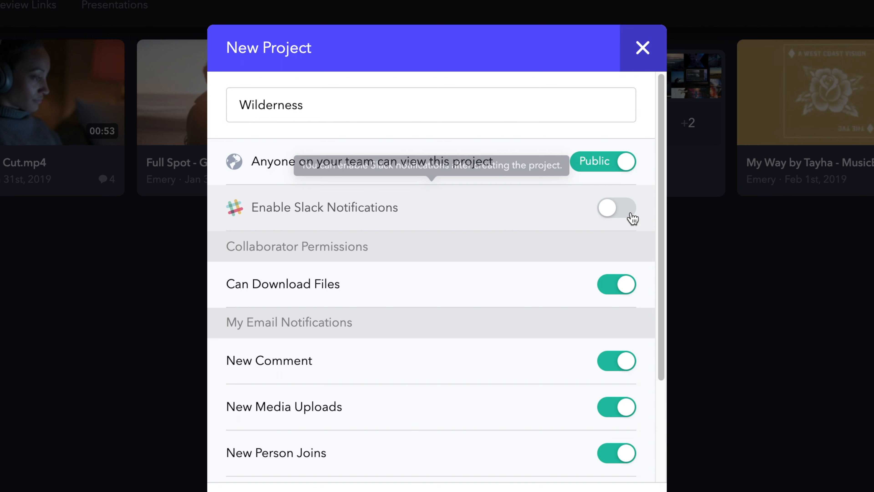
{"action": "mouse_move", "coordinate": [603, 294]}
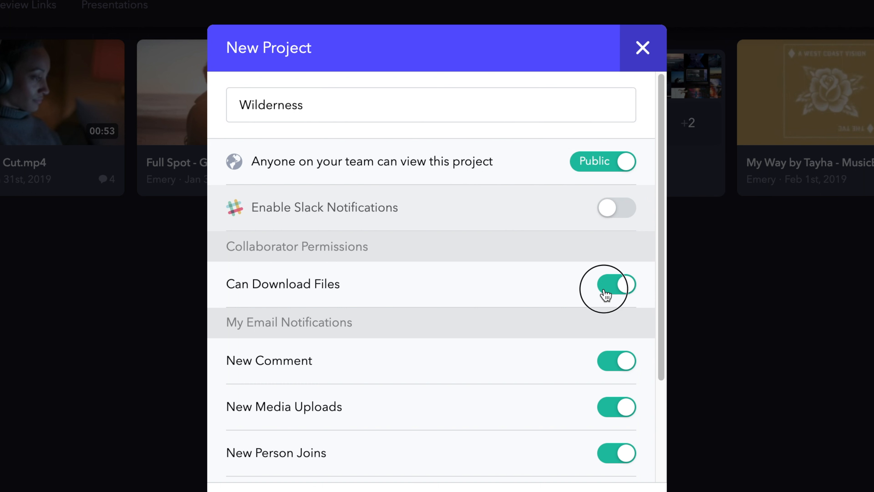
{"action": "left_click", "coordinate": [616, 284]}
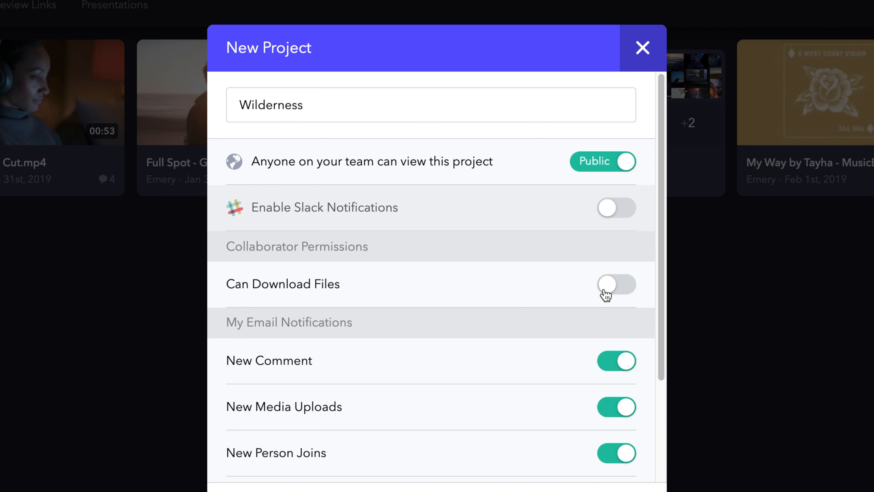
Turn off my New Media Uploads emails and everyone else's New Person Joins emails
{"action": "scroll", "scroll_direction": "down", "scroll_amount": 3}
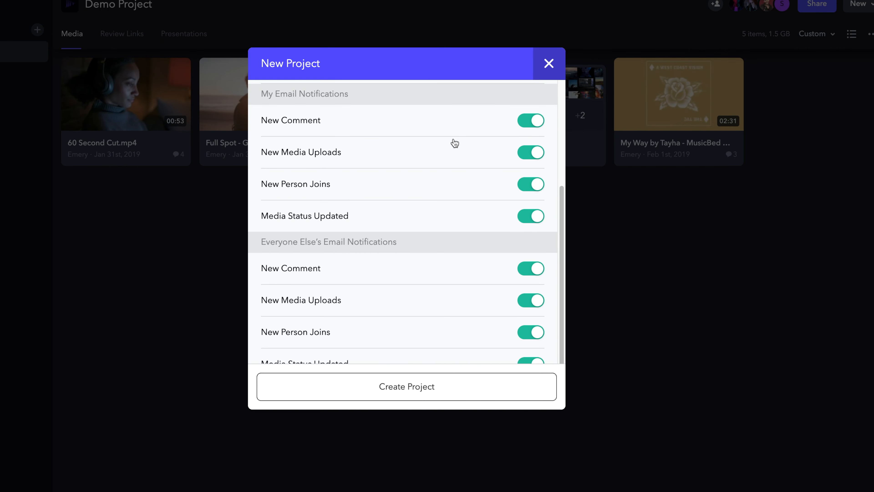
{"action": "left_click", "coordinate": [530, 152]}
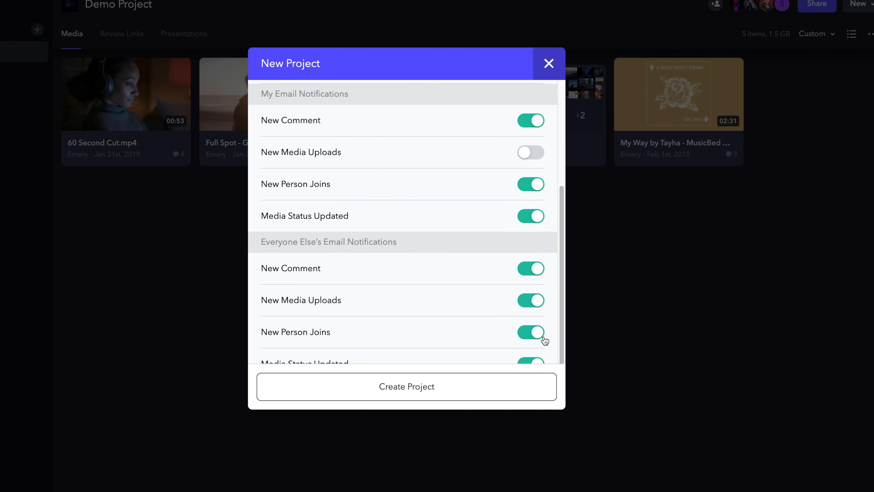
{"action": "left_click", "coordinate": [529, 332]}
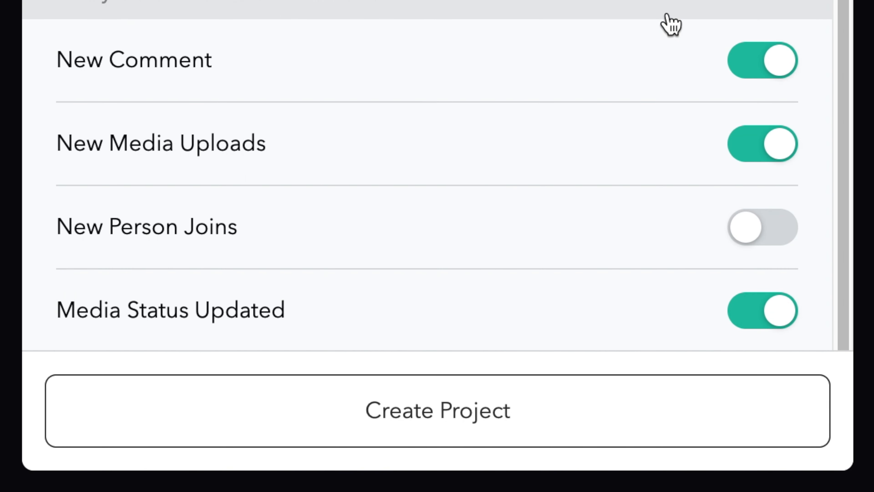
{"action": "mouse_move", "coordinate": [561, 410]}
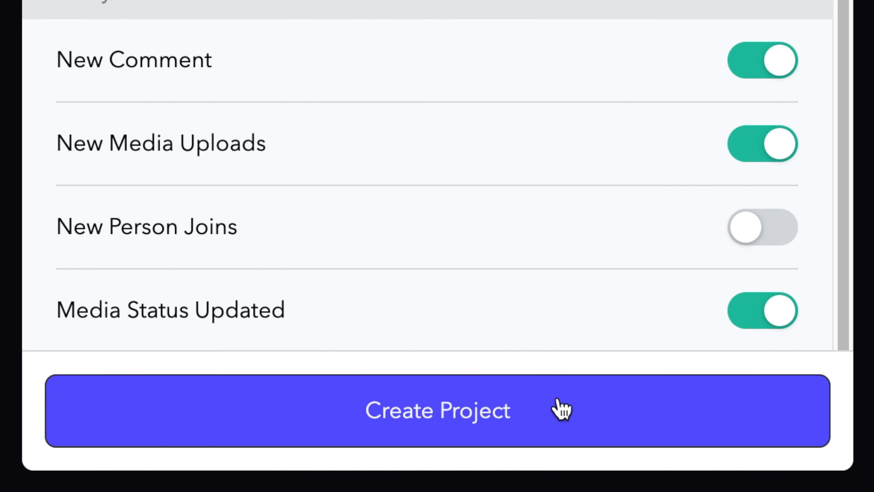